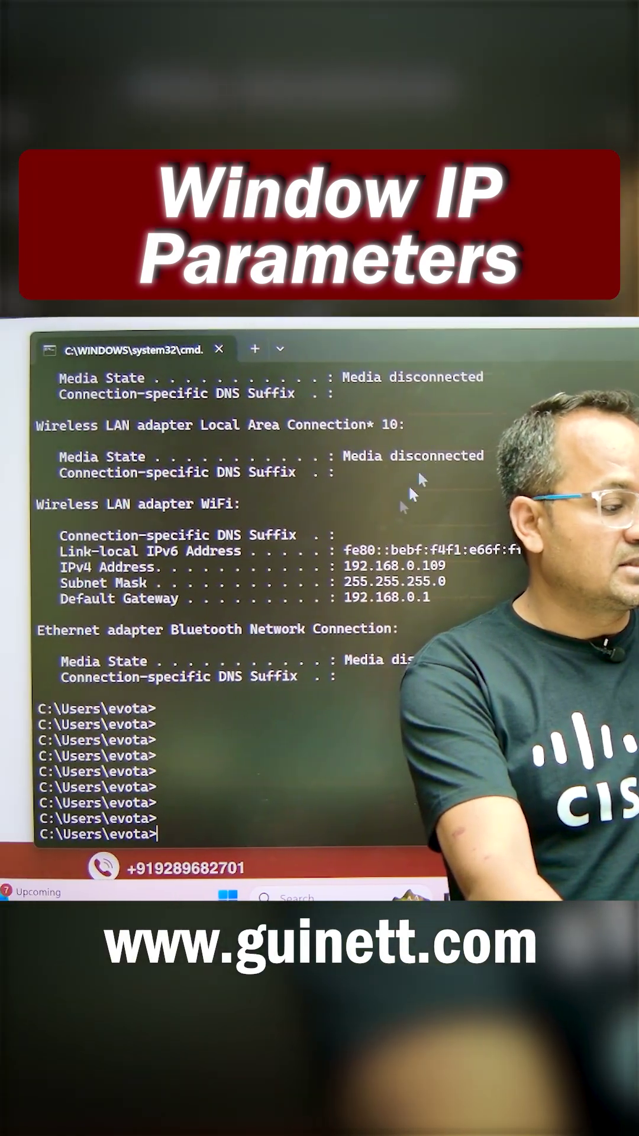
pyautogui.write('ipconfig')
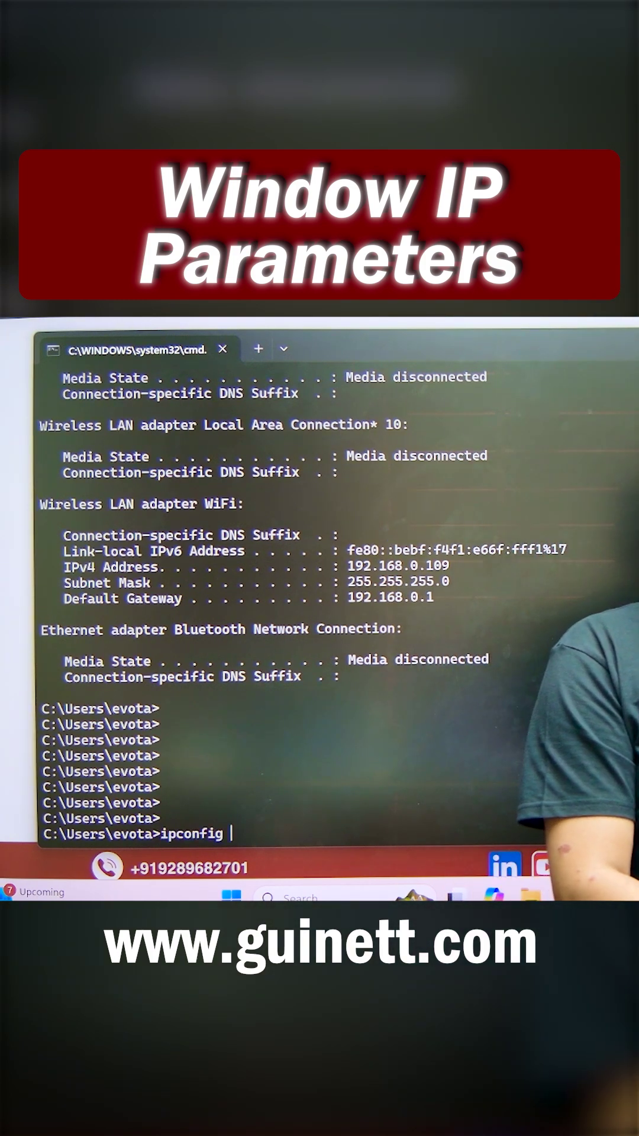